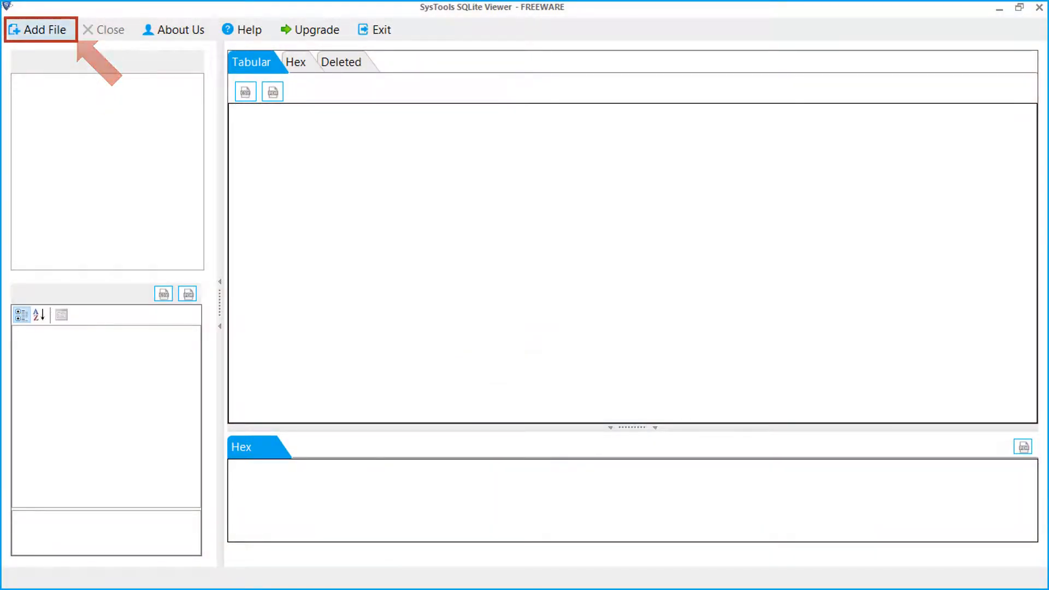
Step: Browse to E:\files\sqlite\skype\main.db and choose it as the SQLite file
click(39, 30)
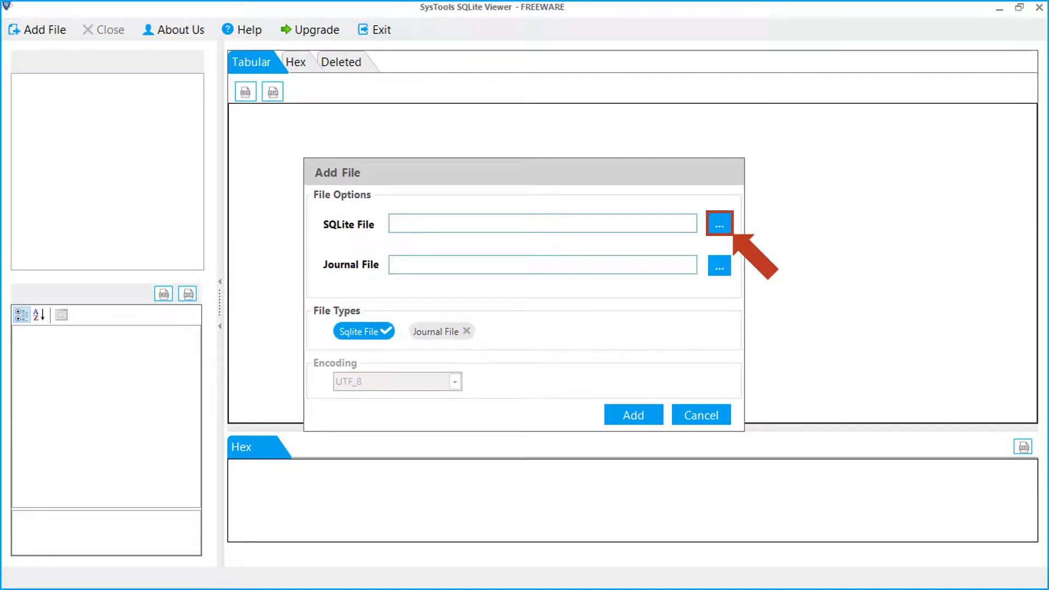
click(719, 224)
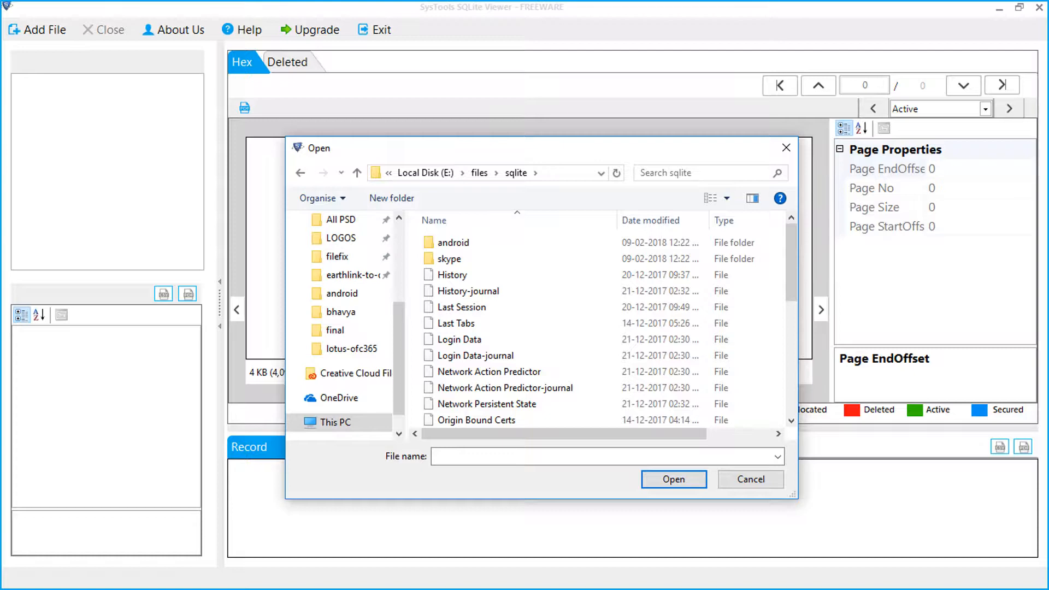
click(450, 259)
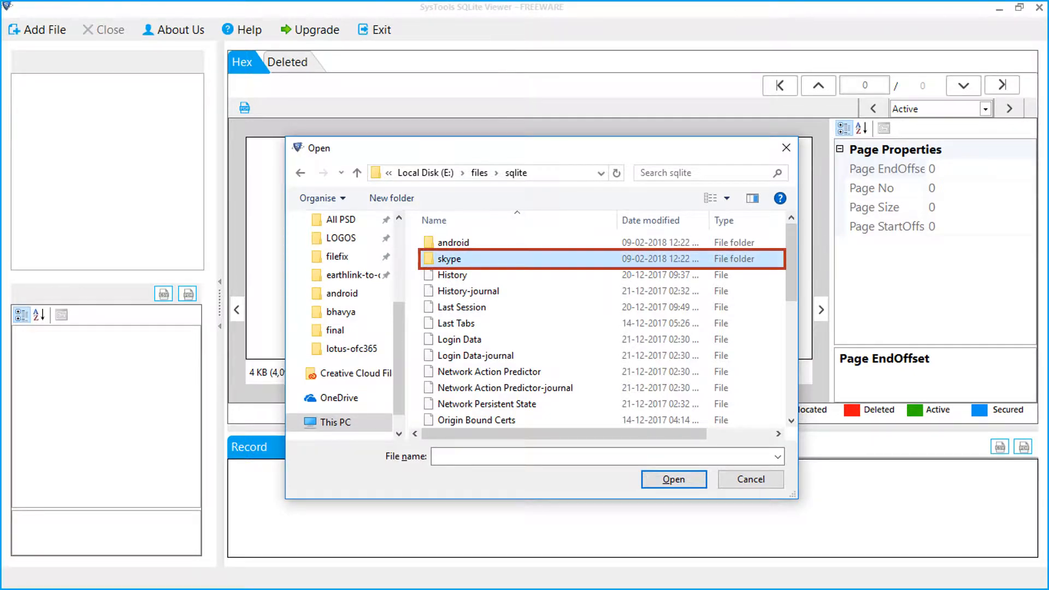
double_click(449, 258)
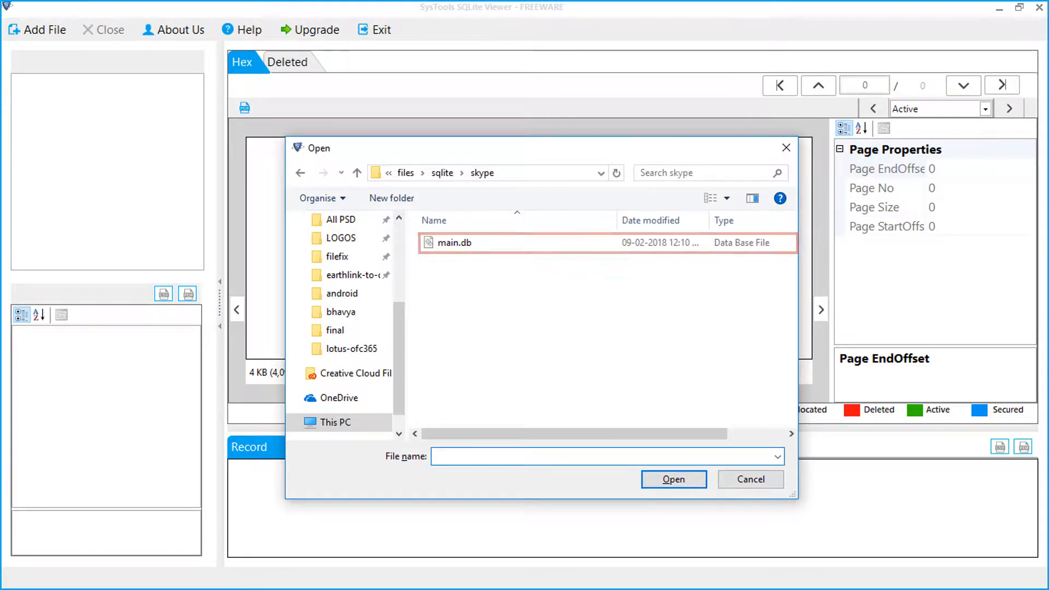
click(454, 243)
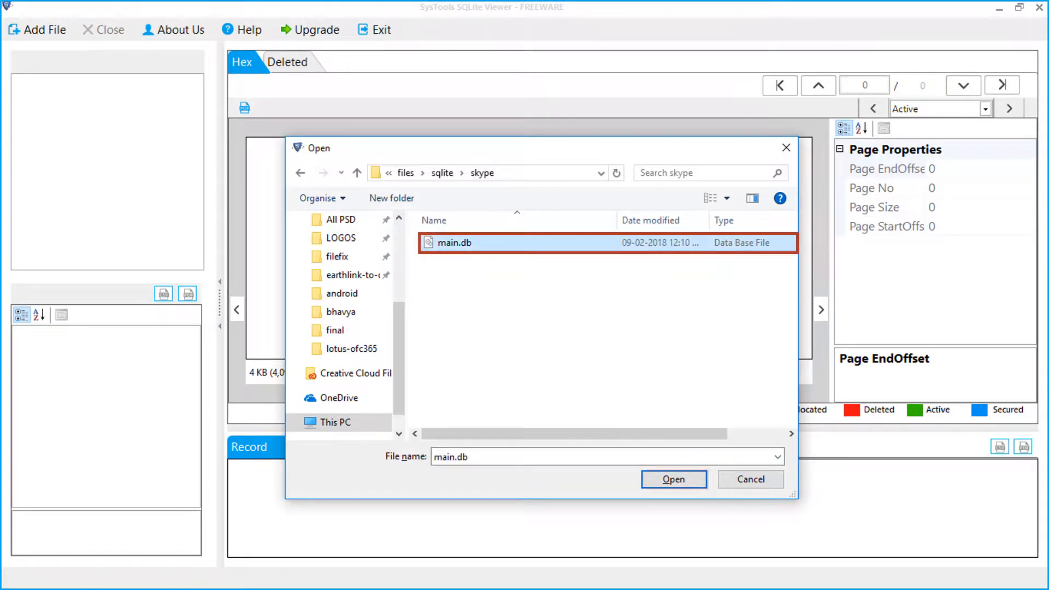
click(674, 479)
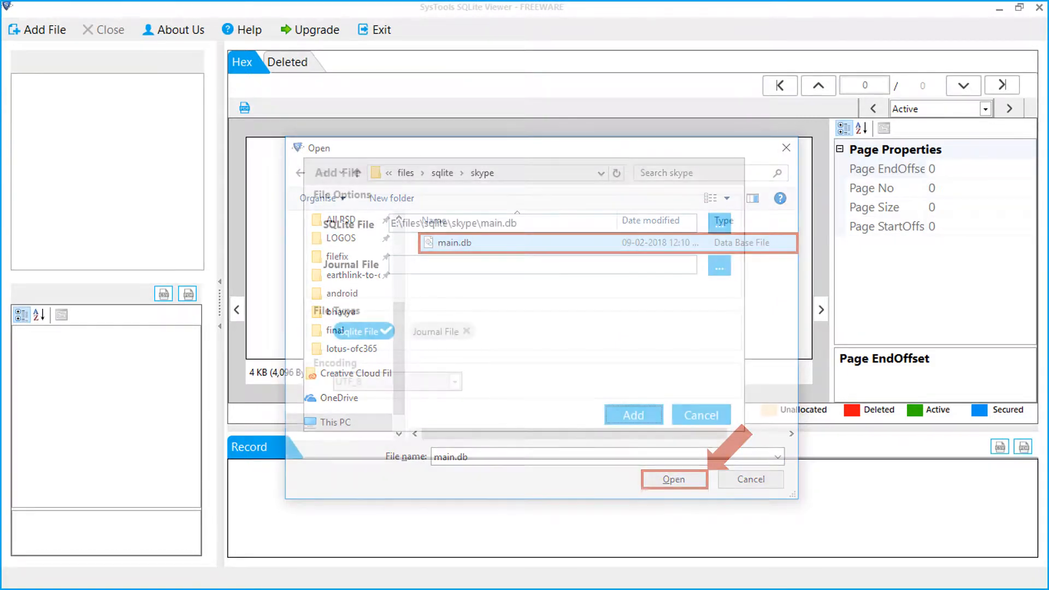
click(674, 480)
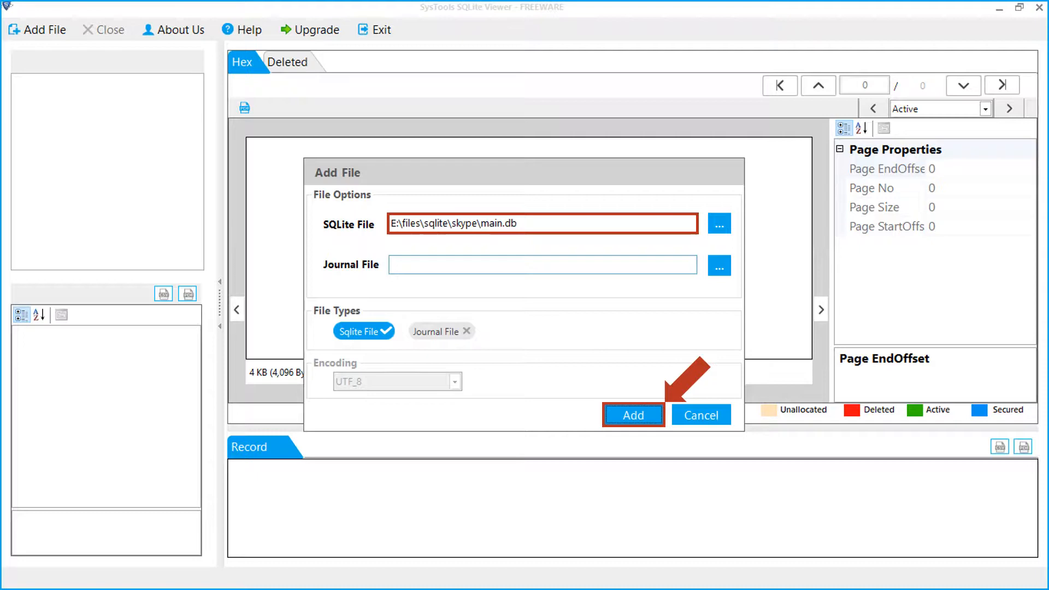
Step: Add main.db to the viewer, then preview the Chats and Messages tables
click(633, 414)
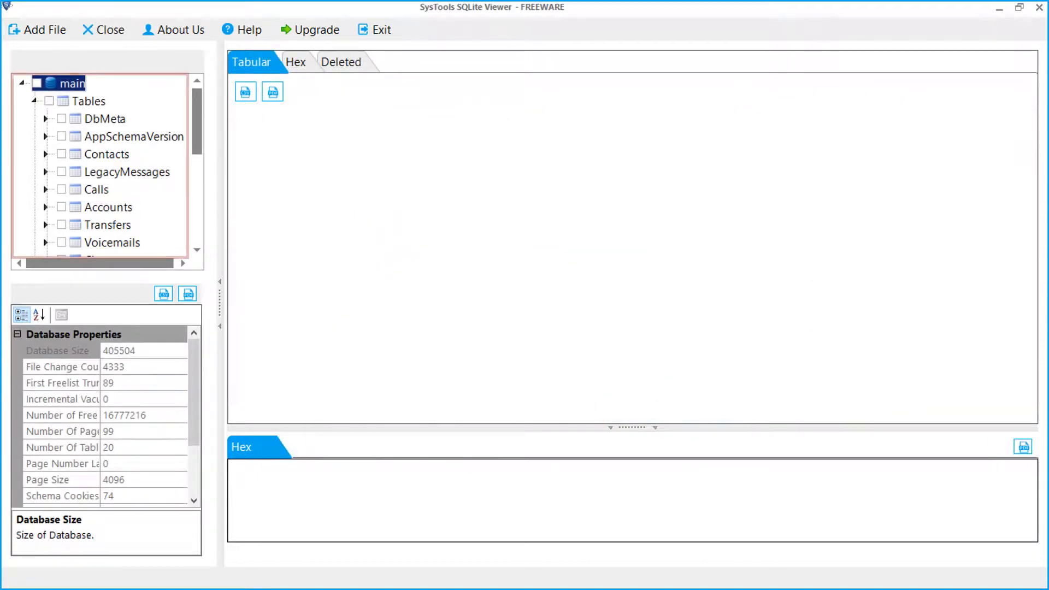
scroll(down, 3)
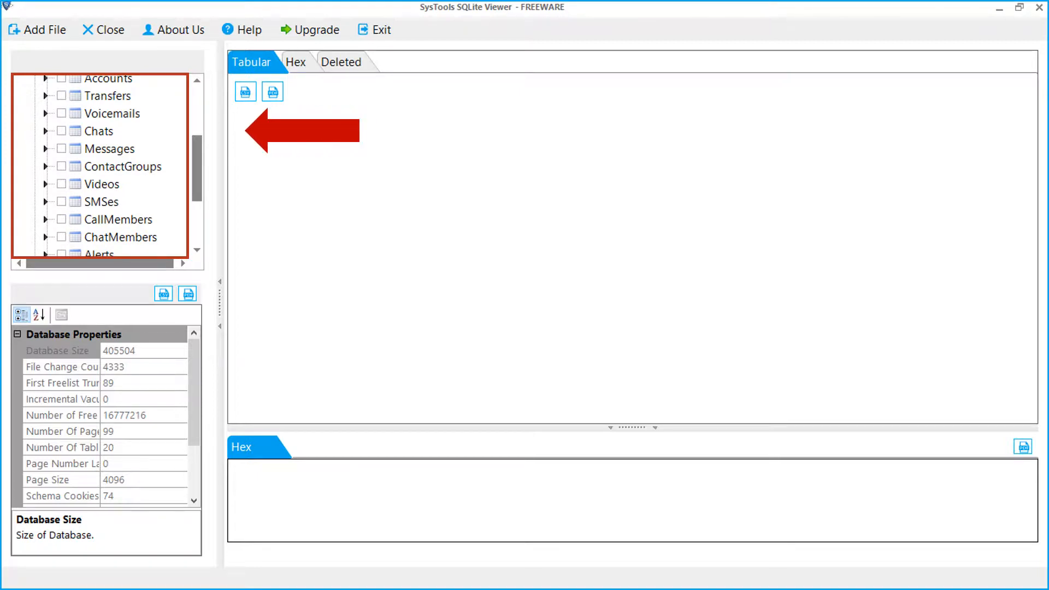
click(97, 130)
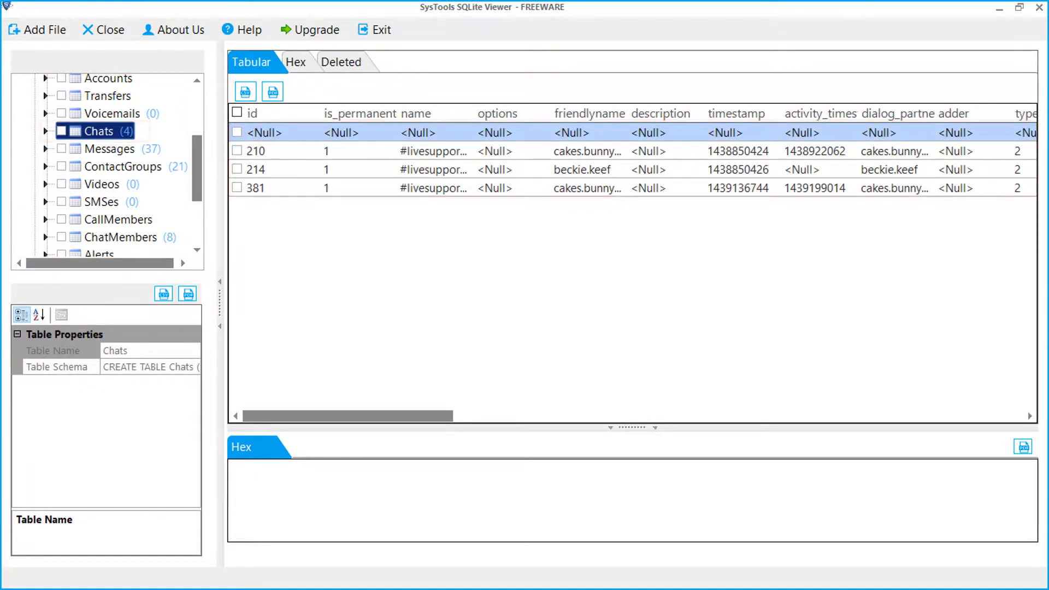
click(101, 148)
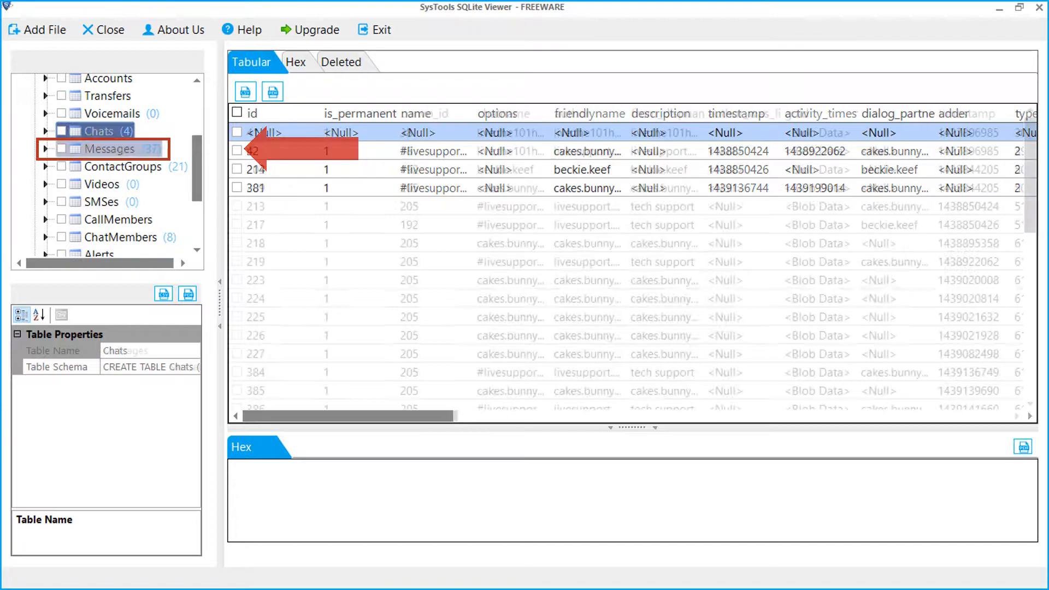
click(109, 149)
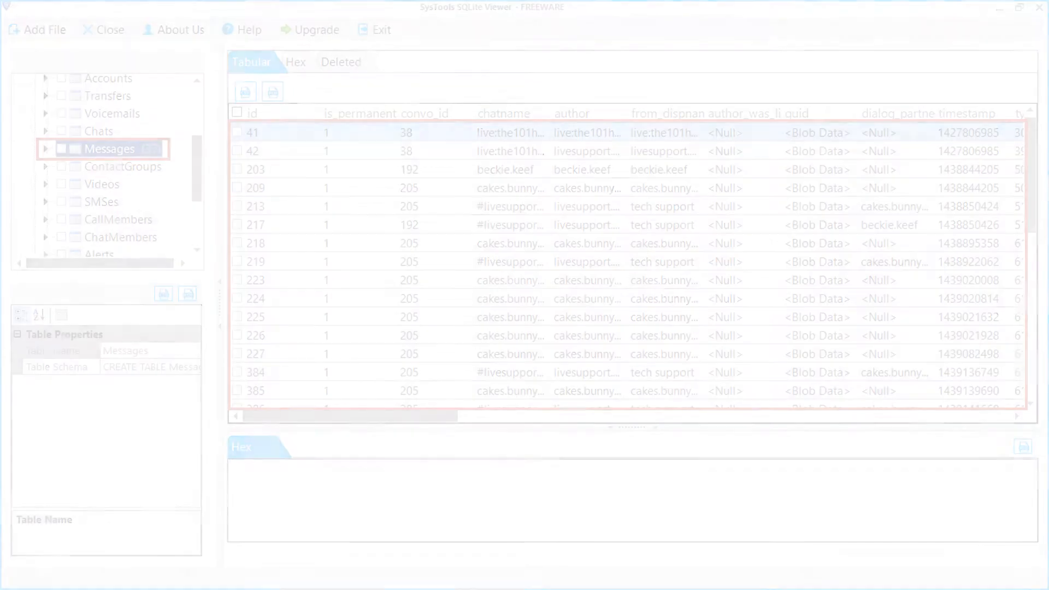
Step: Browse to E:\files\sqlite\android\contacts2.db and choose it as the SQLite file
click(37, 30)
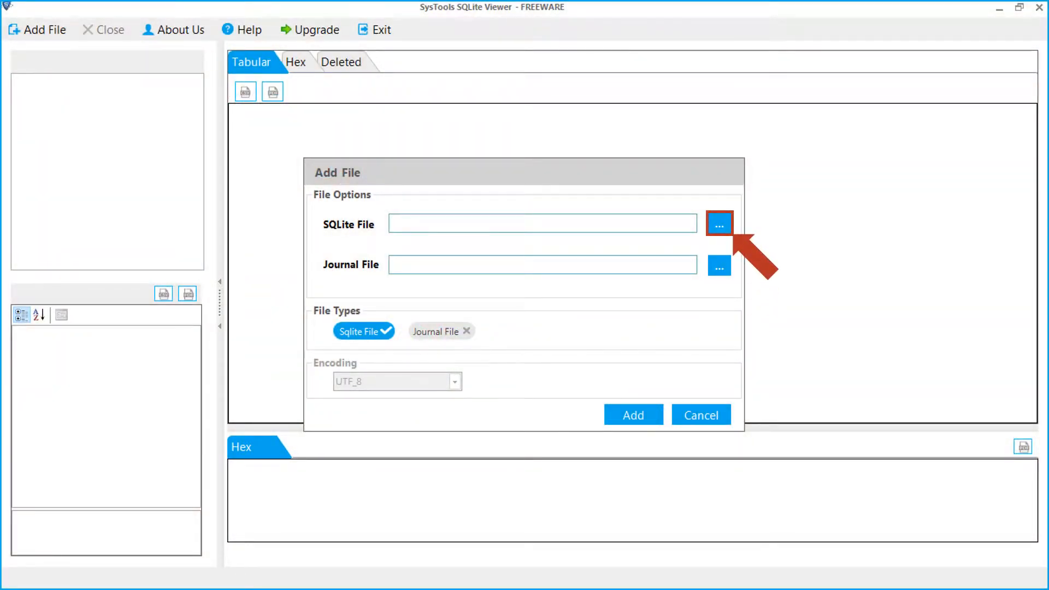
click(719, 223)
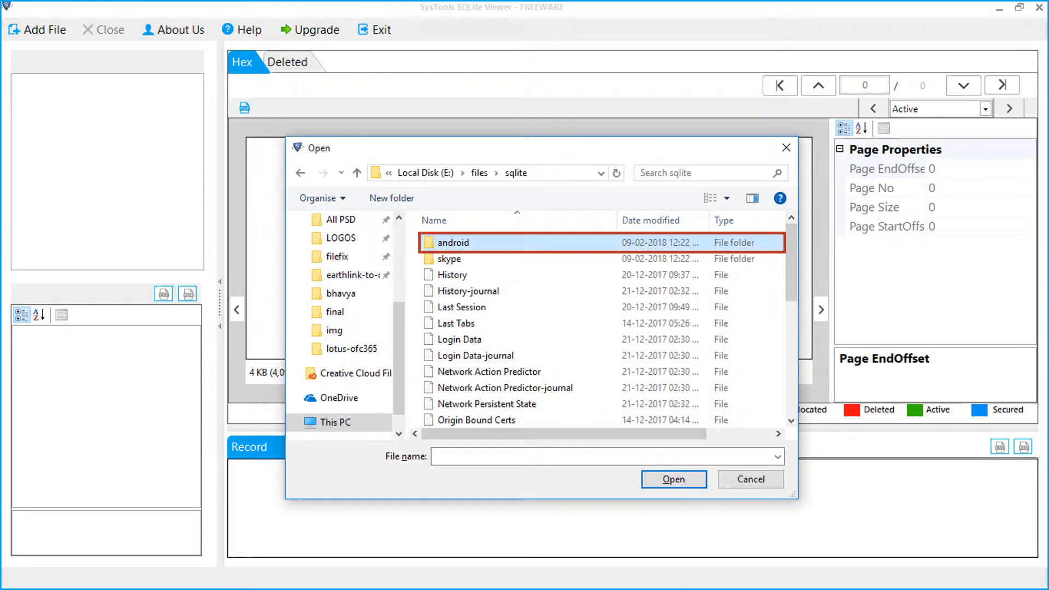
double_click(452, 243)
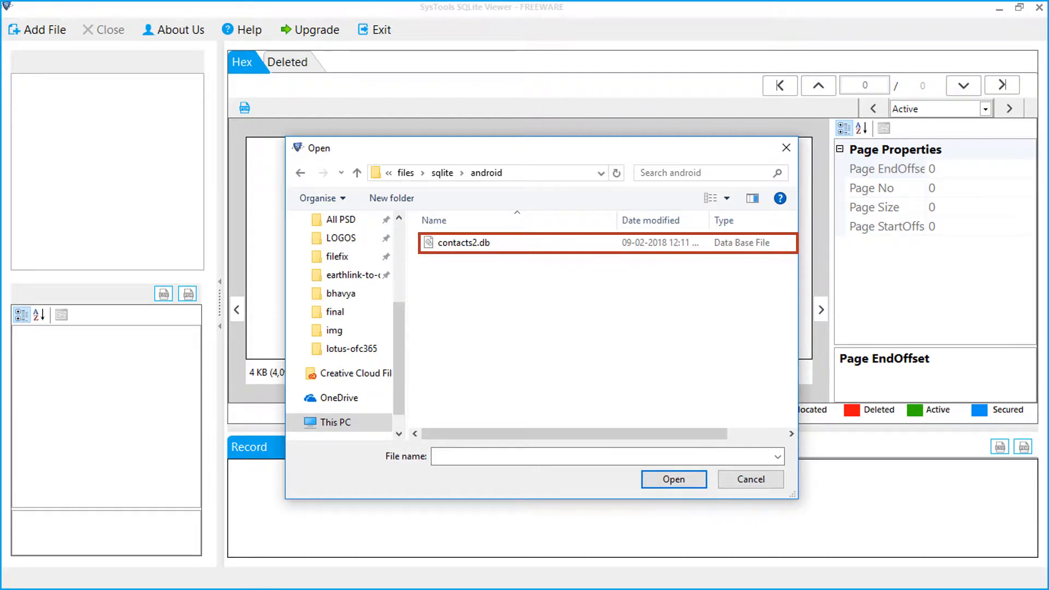
click(463, 242)
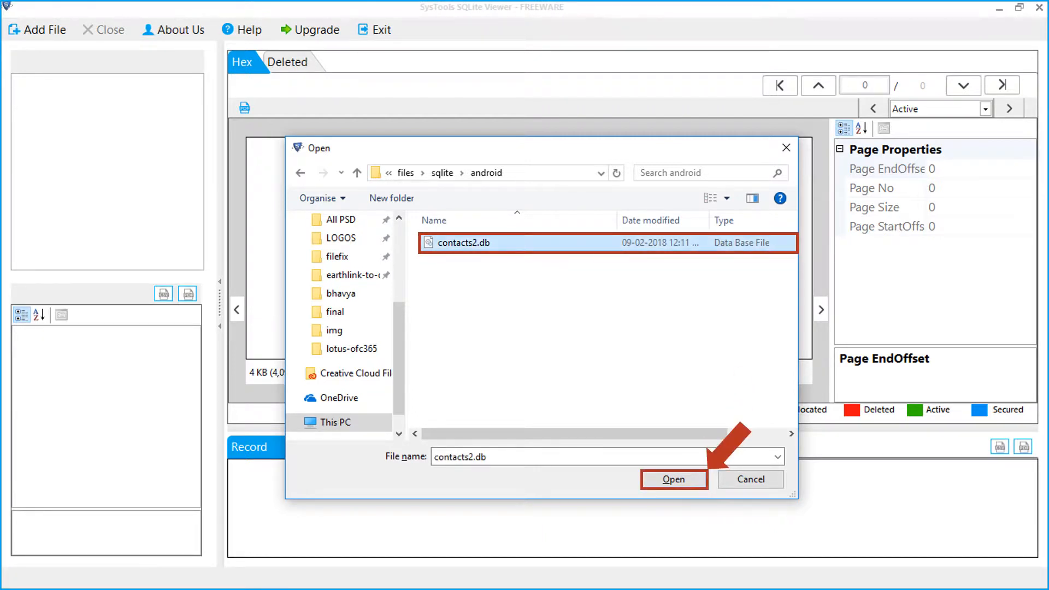
click(674, 479)
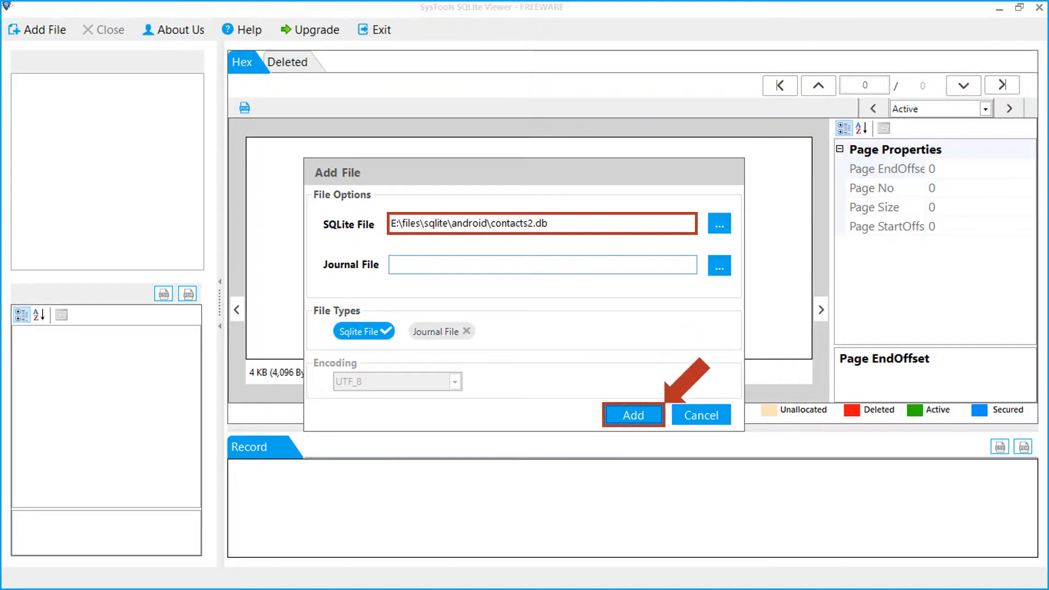
Step: Add contacts2.db and preview the contacts table's 171 records
click(633, 415)
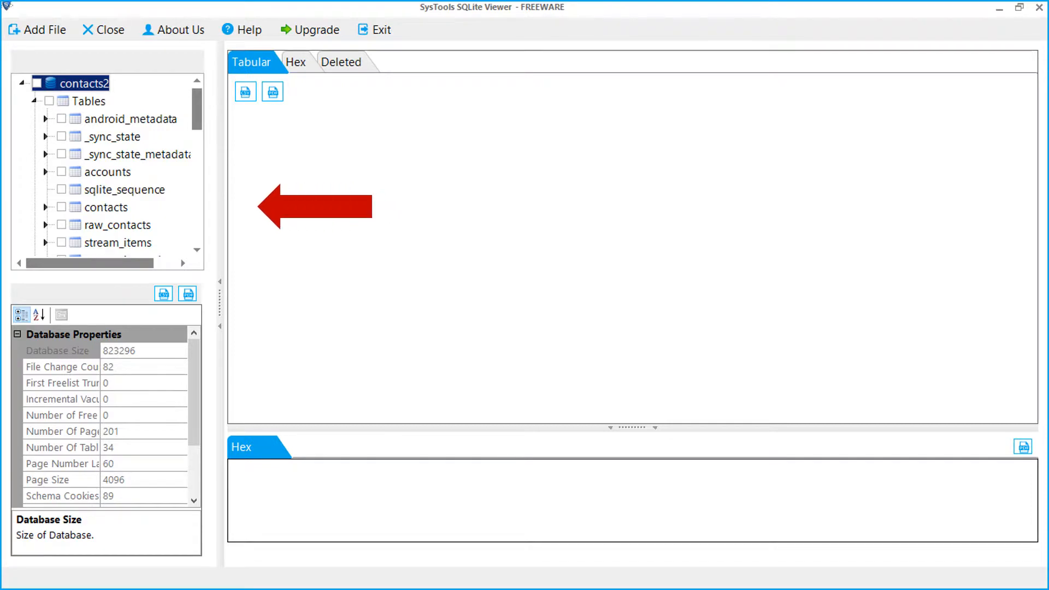
click(107, 207)
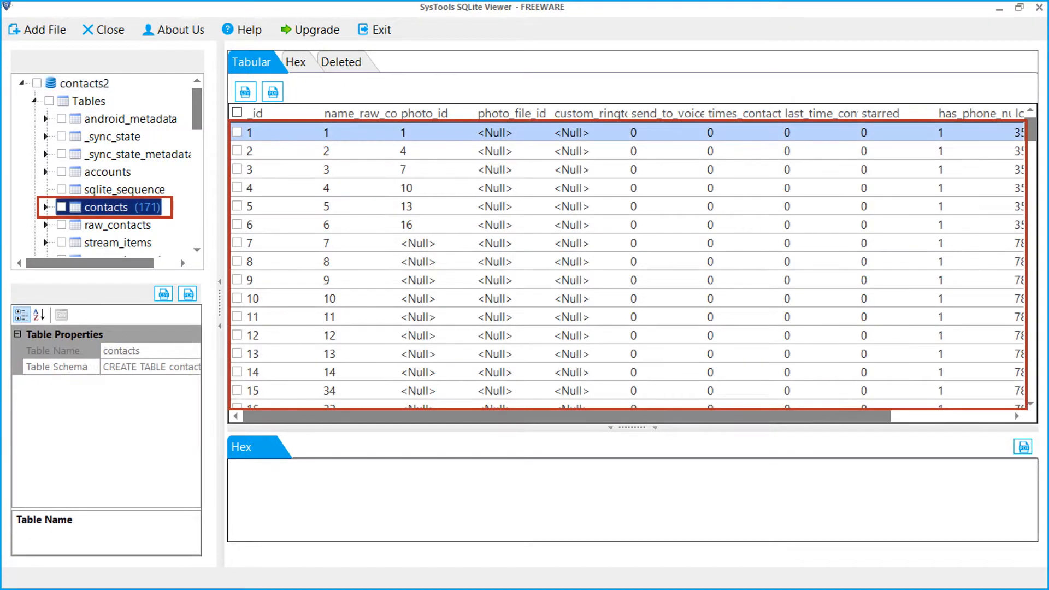